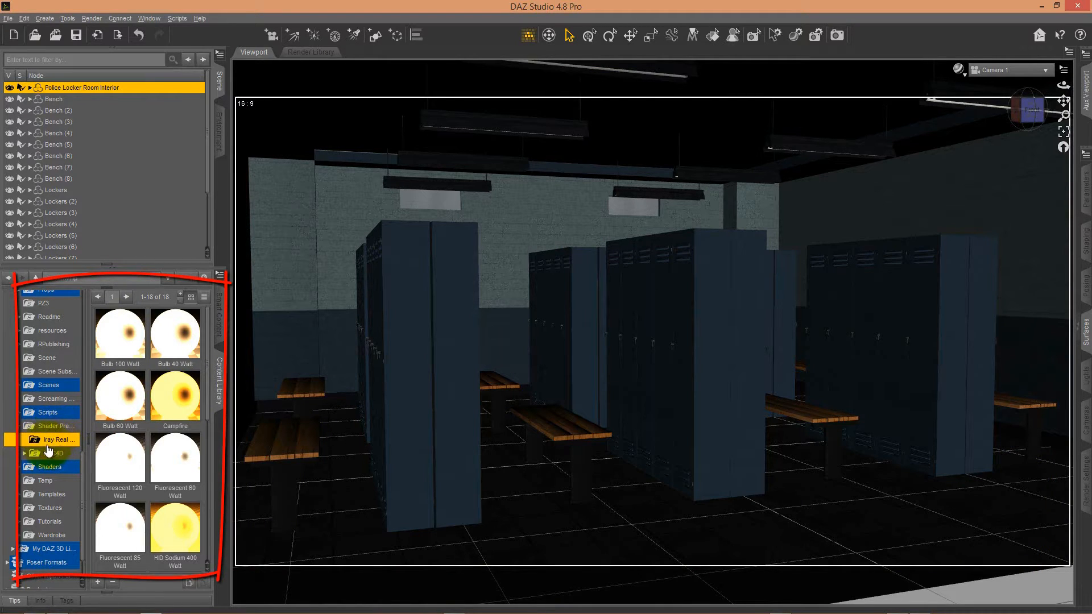
mouse_move(198, 361)
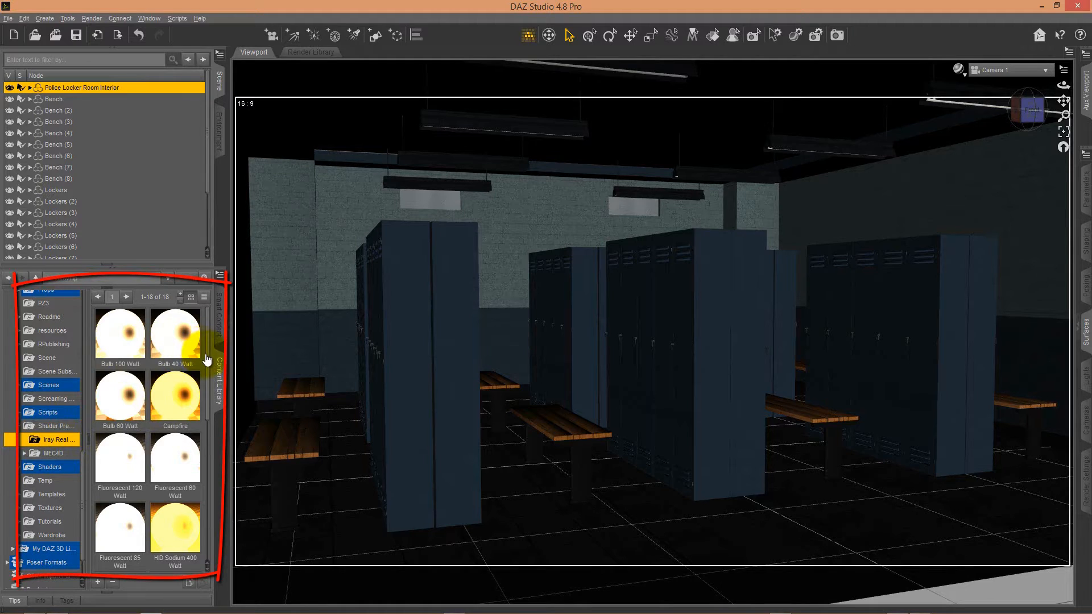
Step: Scroll through the Iray Real Light bulb presets in the Content Library
scroll(down, 3)
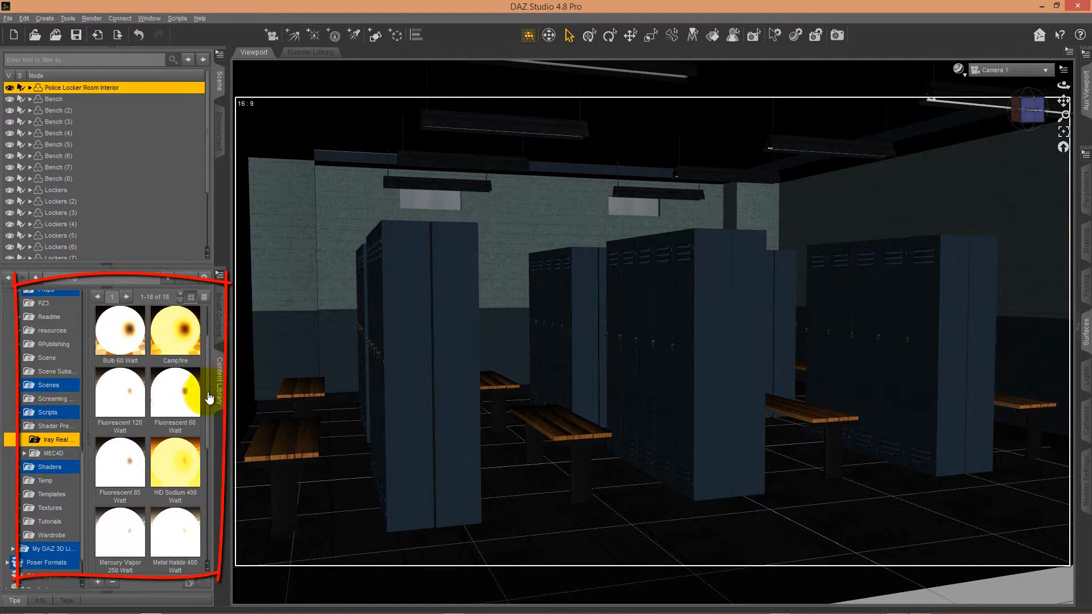
scroll(down, 3)
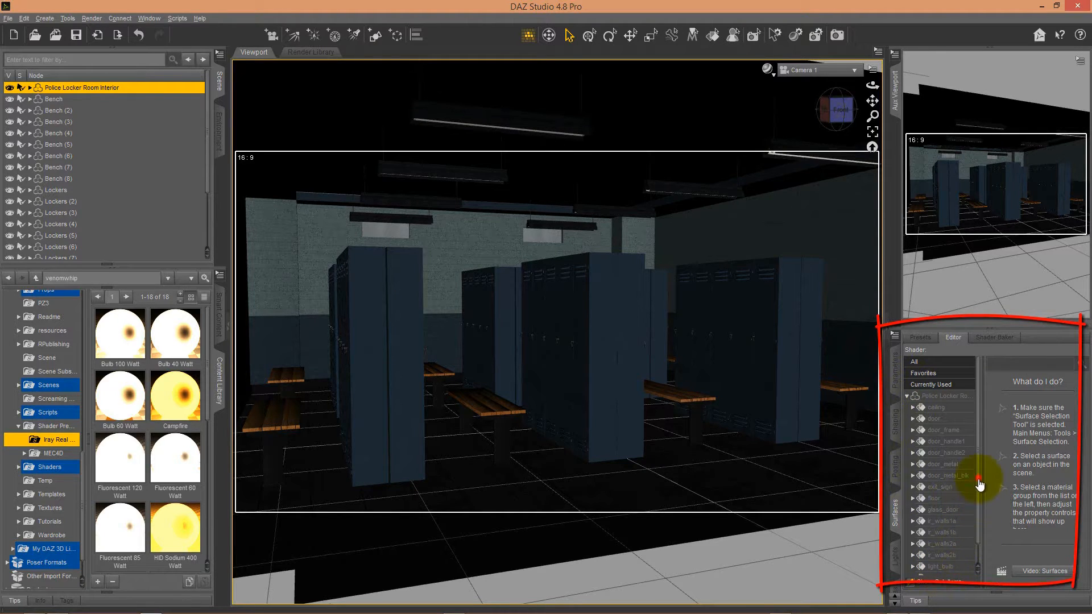
Step: Load the Bulb 40 Watt Iray preset onto the locker room's light_bulb surface and accept the load options
click(940, 563)
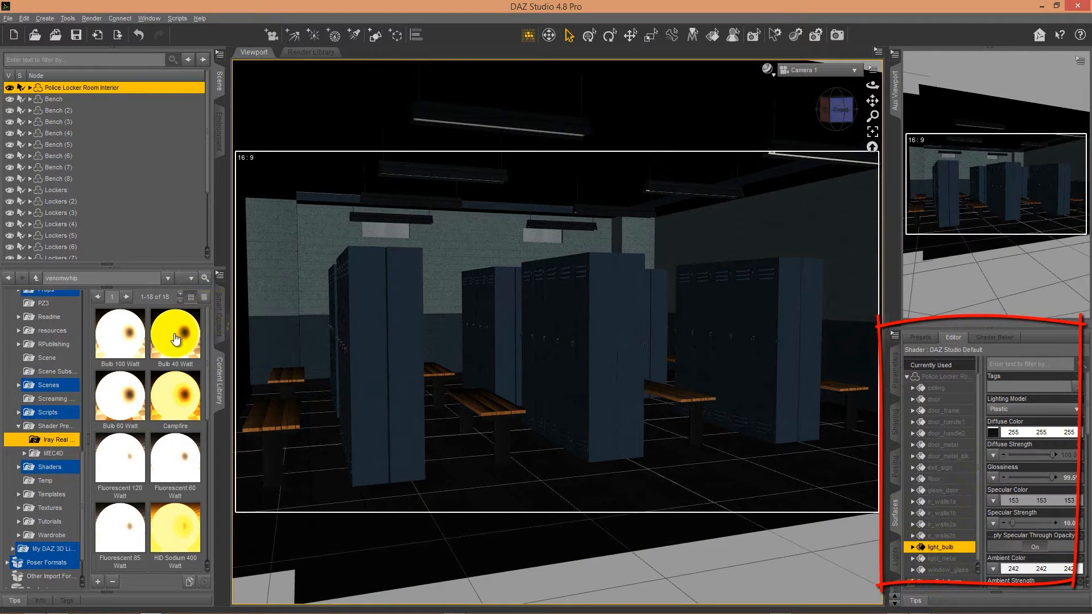
mouse_move(175, 334)
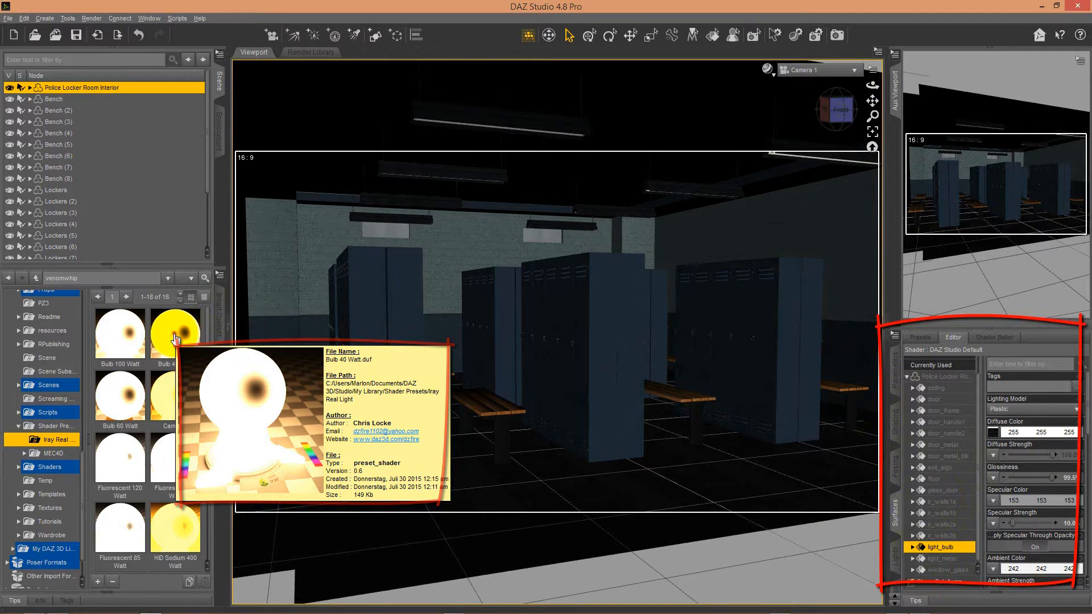
double_click(175, 333)
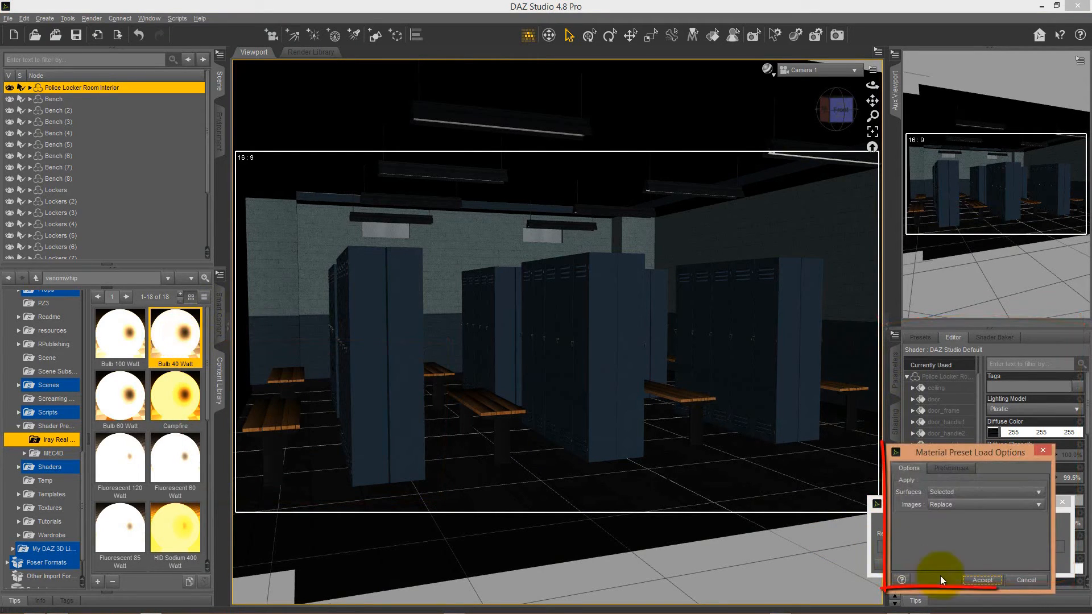
click(987, 580)
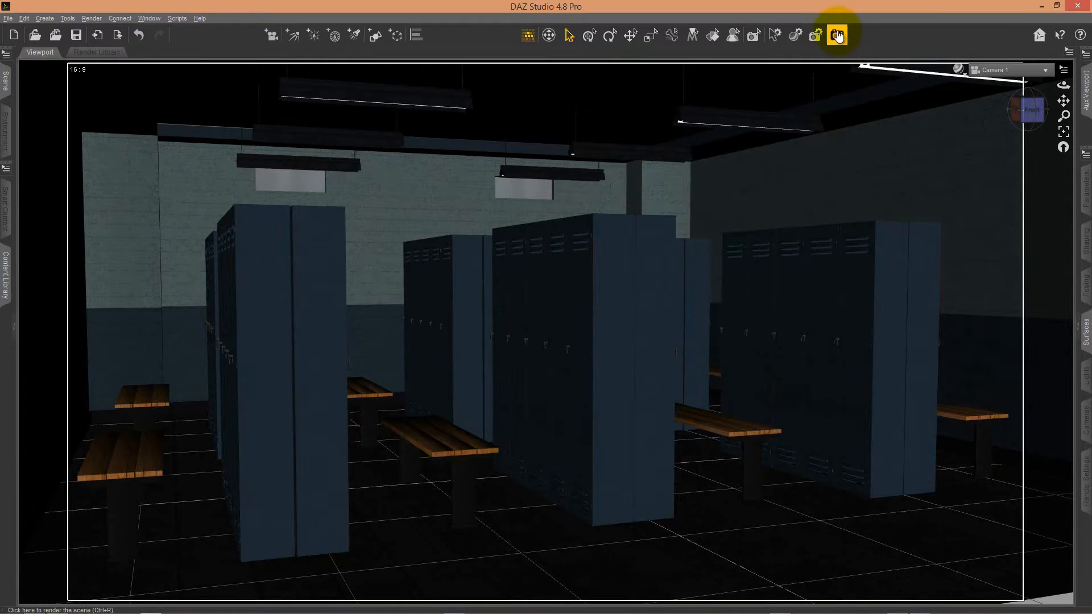
Step: Start a render of the locker room lit by the 40 Watt bulbs
click(837, 34)
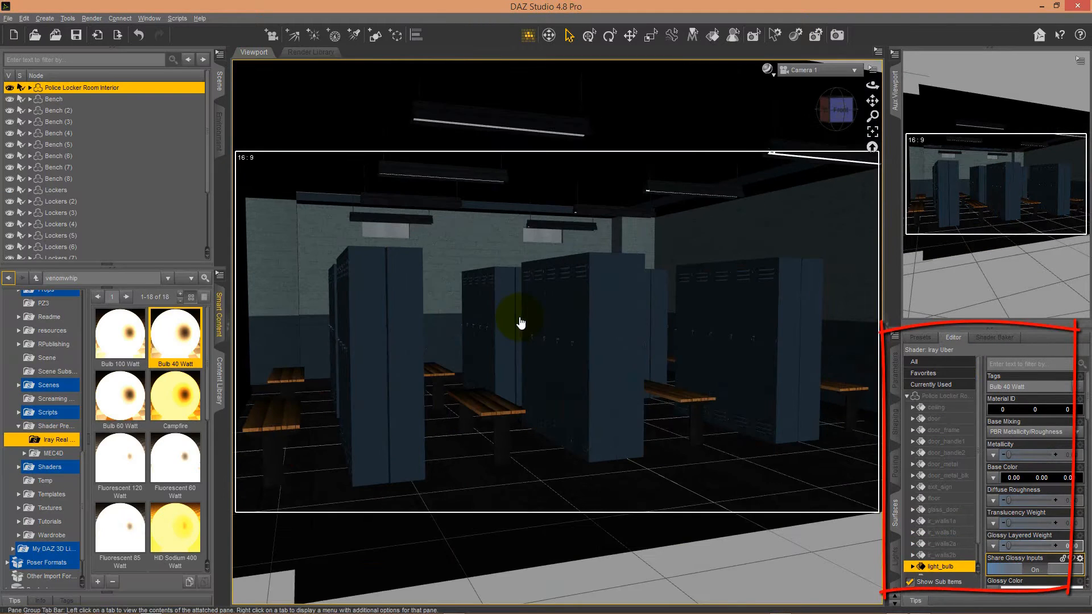
Step: Load the Neon Blue Iray preset onto the light_bulb surface and accept it
scroll(down, 3)
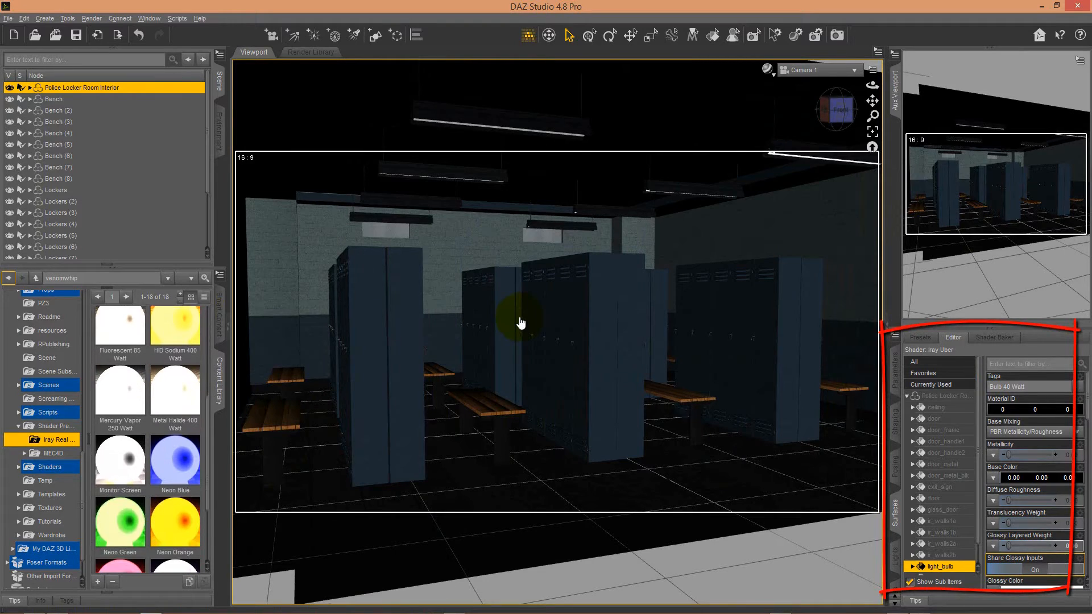
scroll(down, 3)
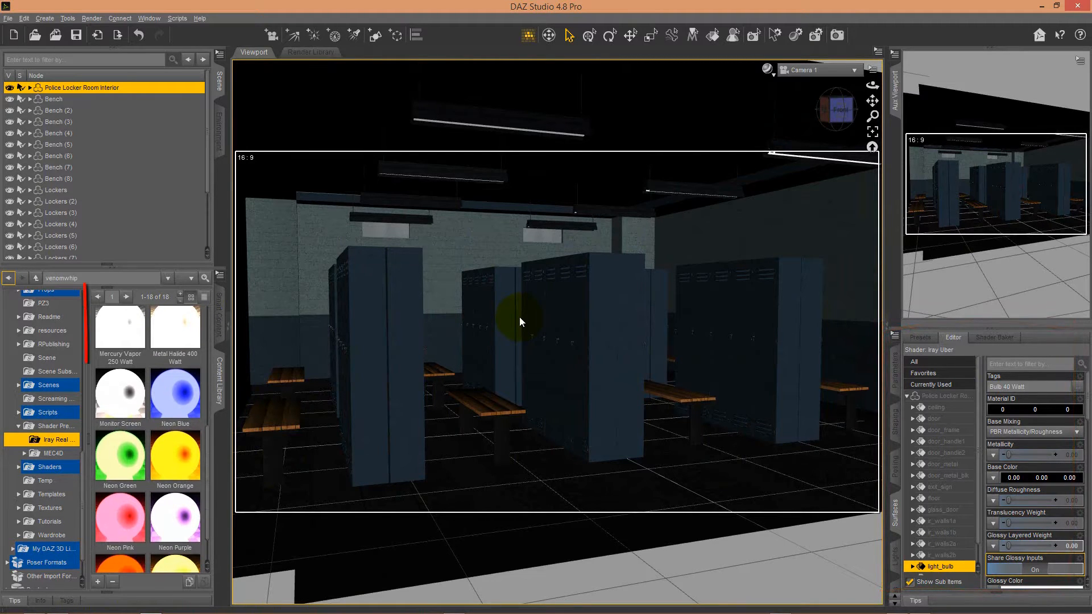
mouse_move(175, 393)
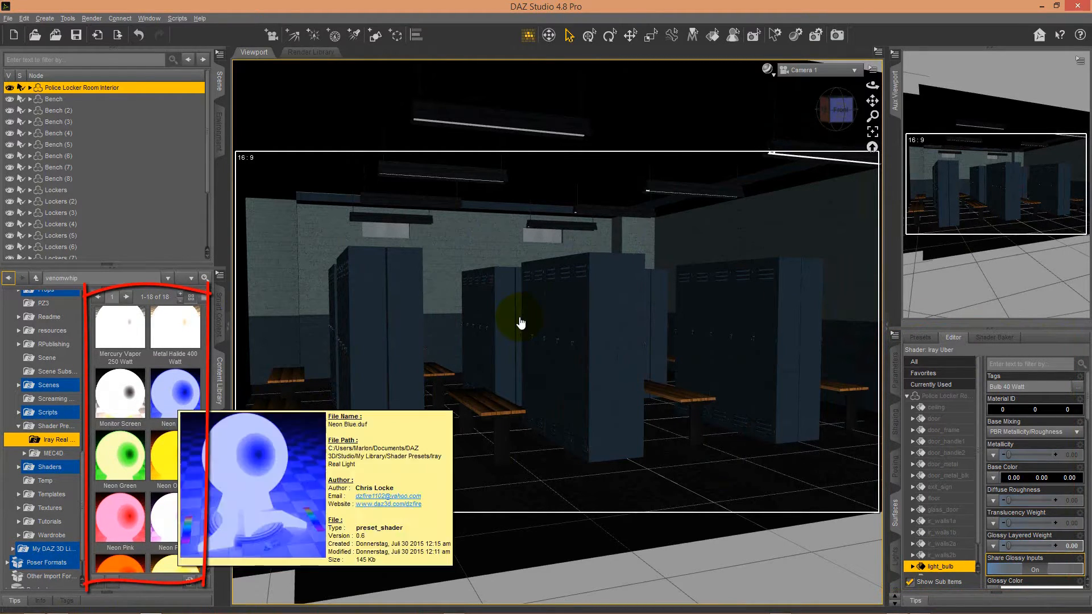
double_click(175, 393)
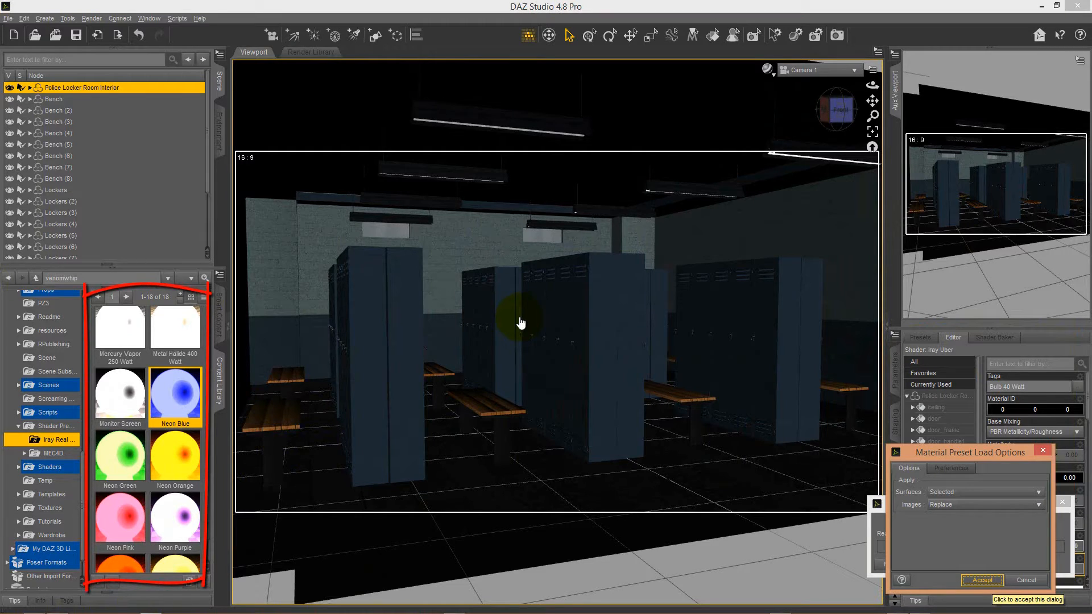
click(983, 580)
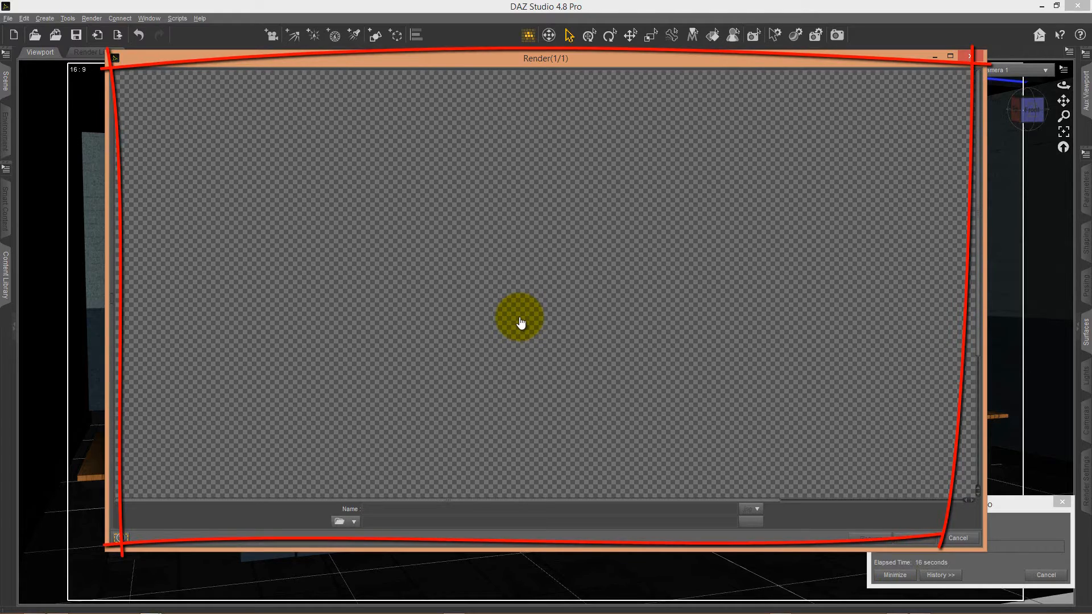
Step: Cancel the blue-lit render, confirm, and close the render window
click(958, 538)
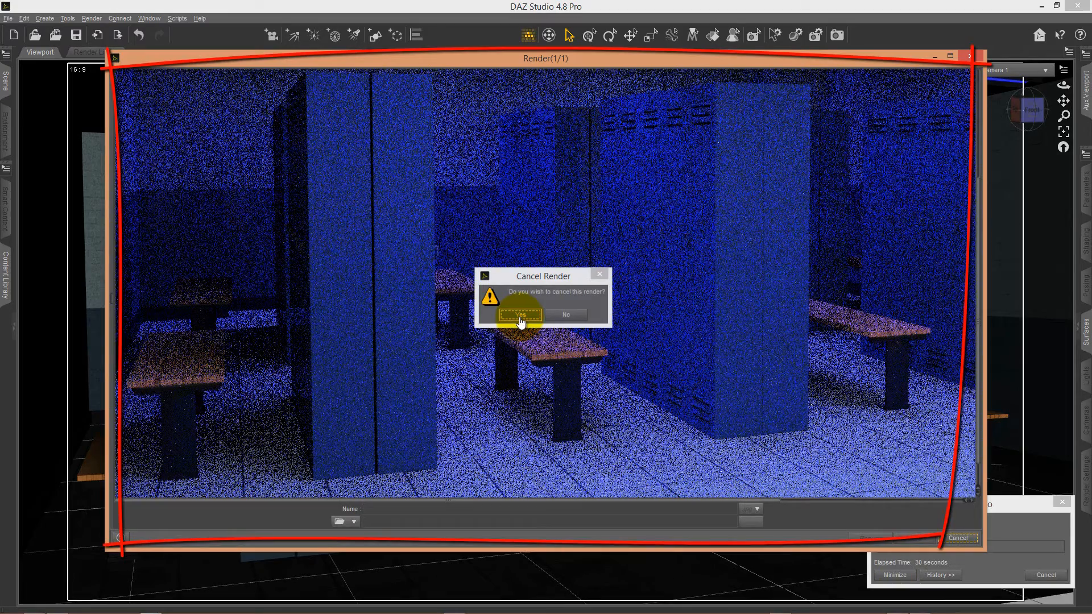
click(521, 314)
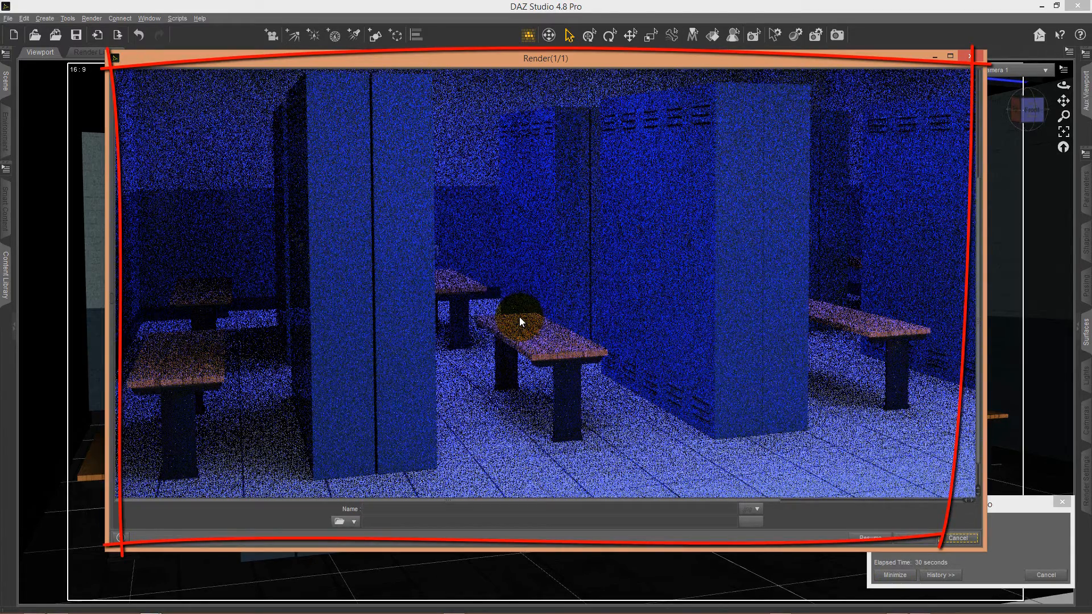
click(957, 538)
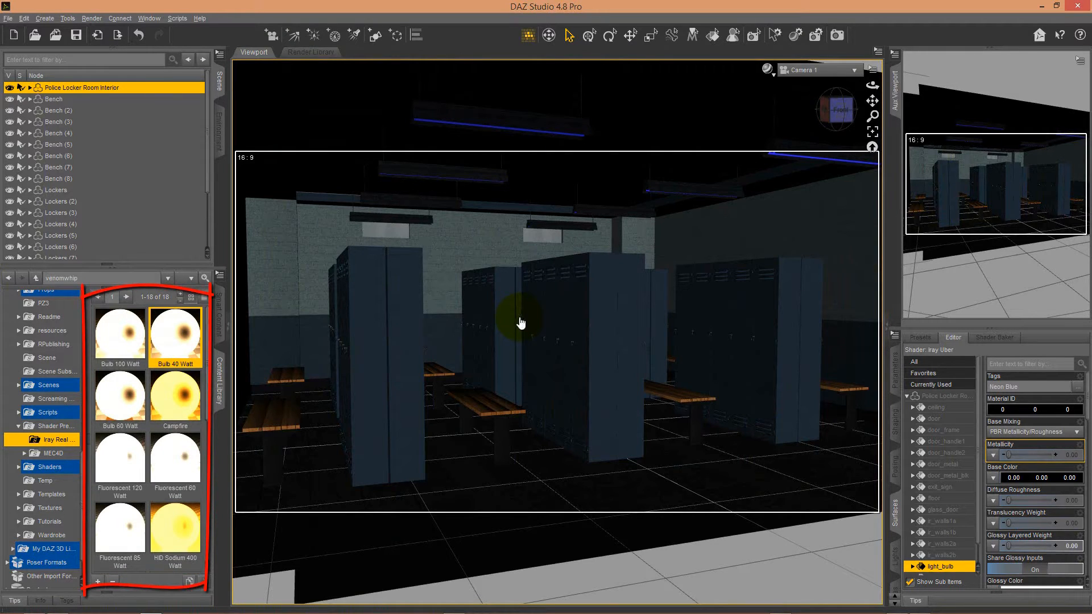
Step: Load the Bulb 60 Watt and a further bulb preset onto light_bulb, then start a new render
double_click(120, 395)
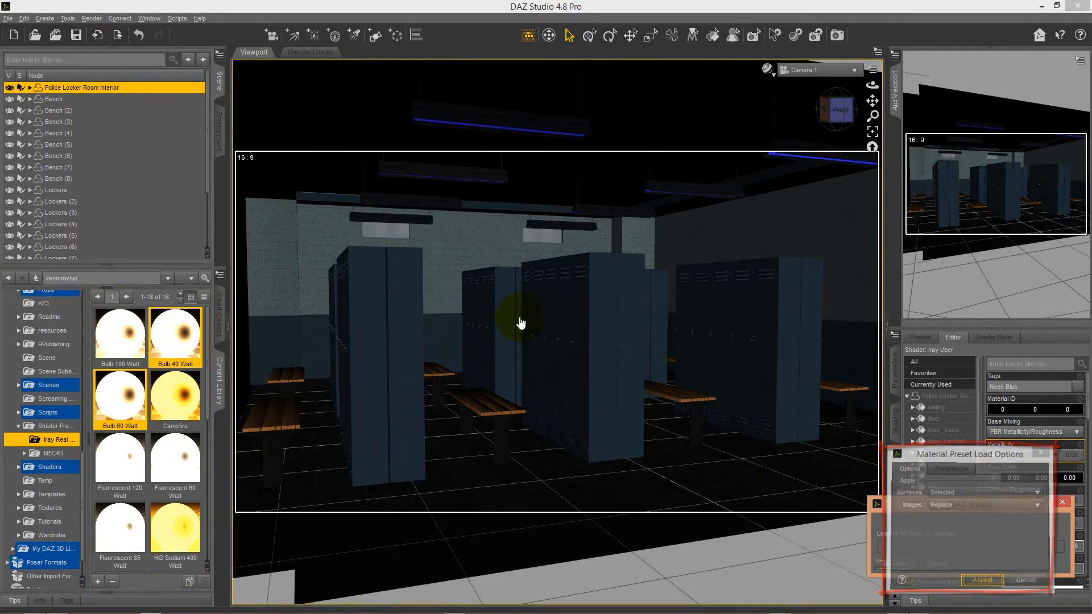
click(985, 579)
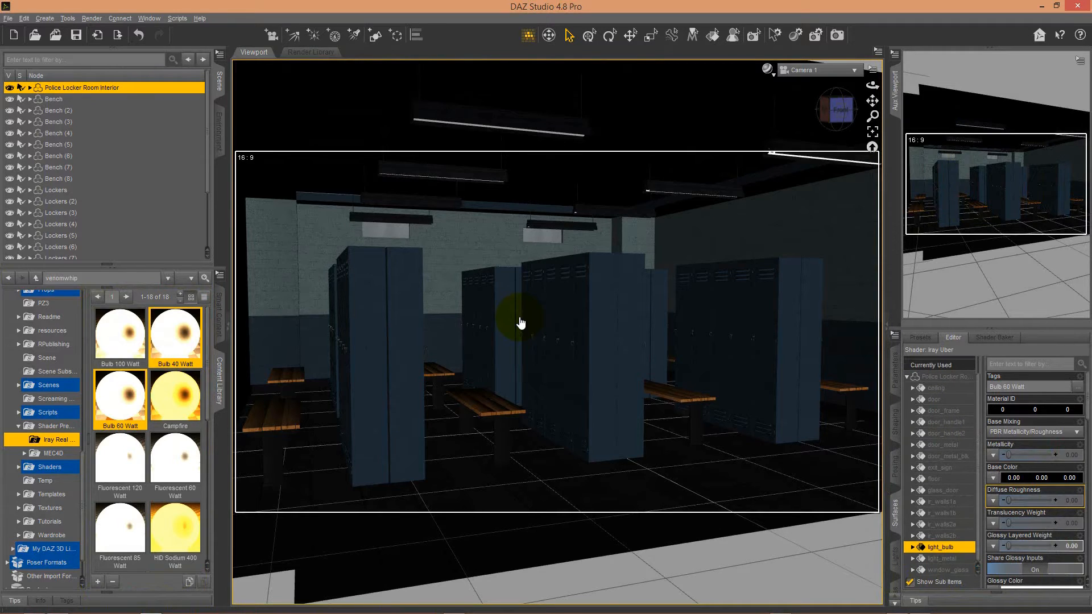
click(947, 585)
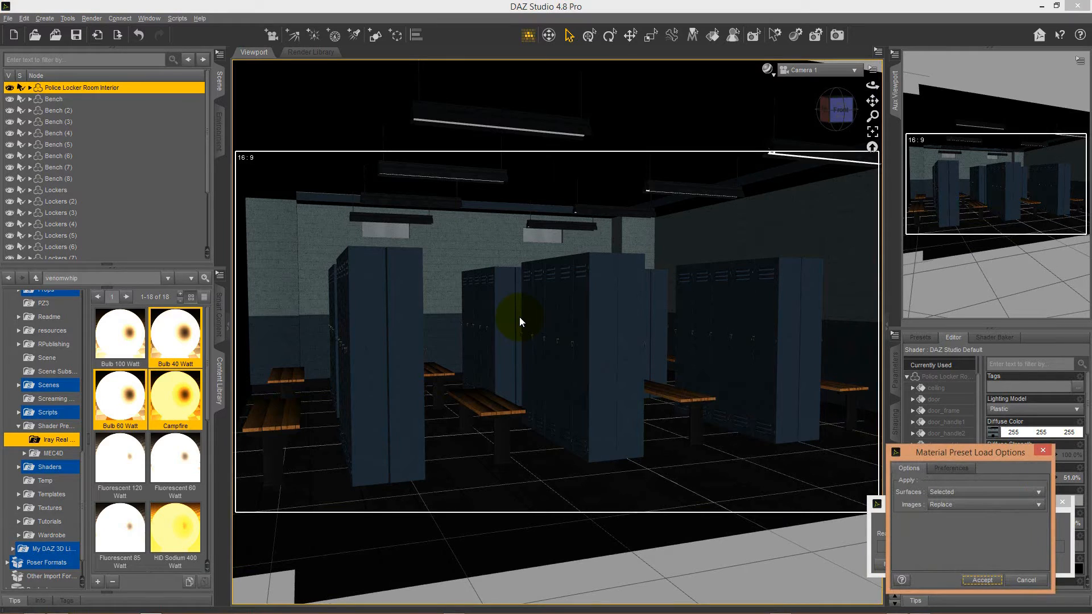
click(982, 580)
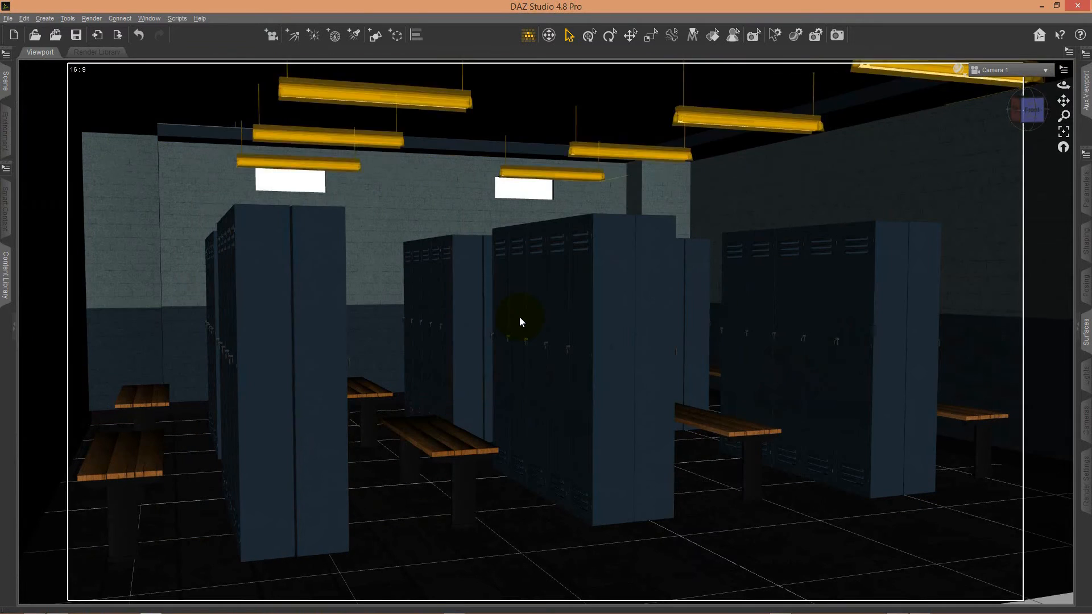
click(837, 35)
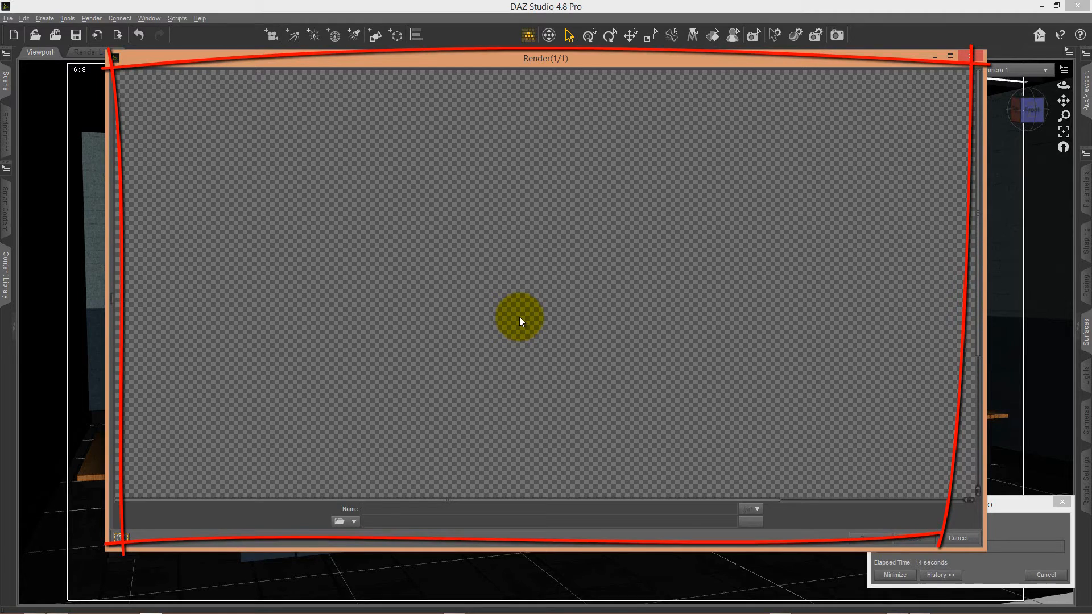
mouse_move(521, 323)
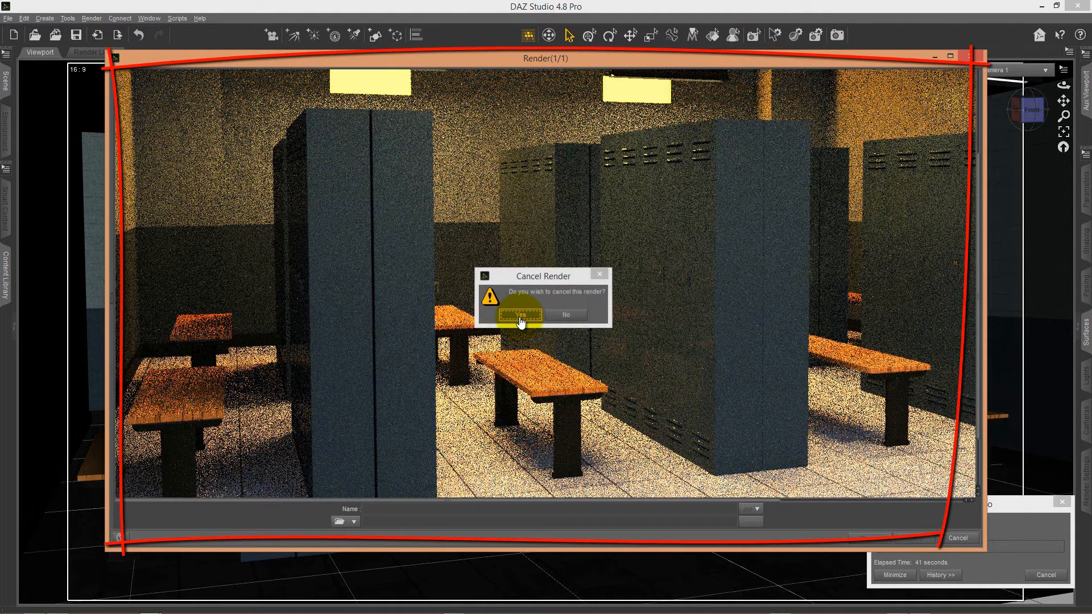
Step: Confirm cancelling the warm-lit test render
click(521, 314)
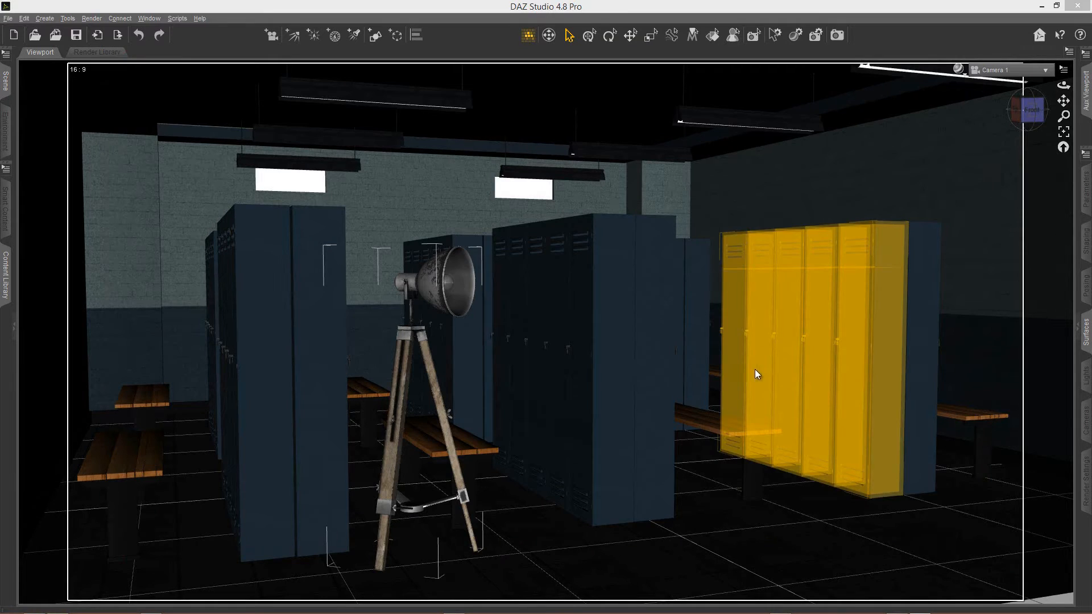
Step: Select the tripod lamp and load the Campfire Iray preset onto its bulb surface
click(427, 380)
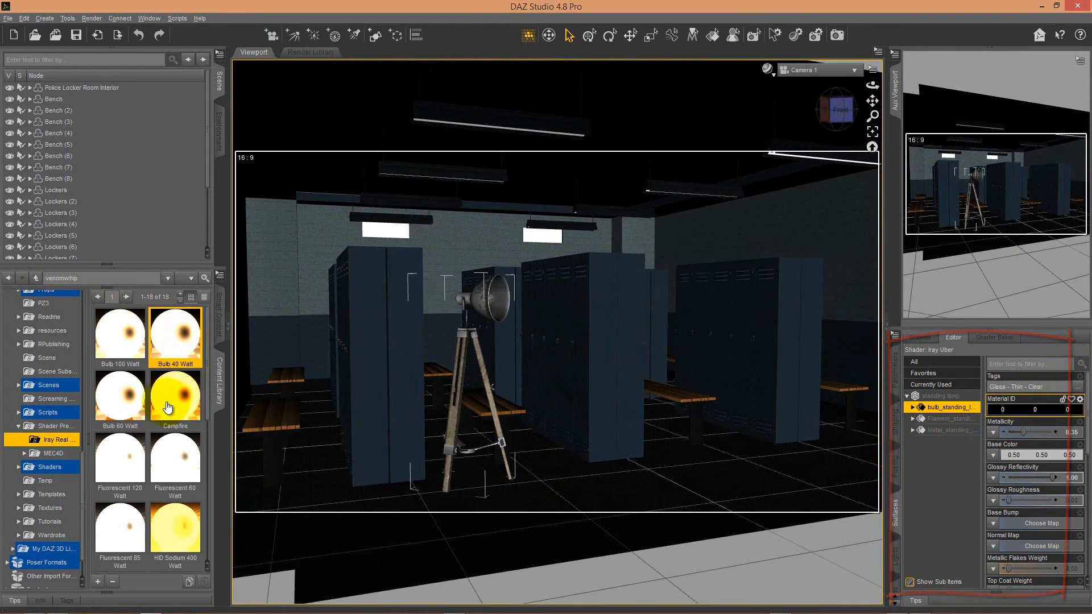
mouse_move(171, 403)
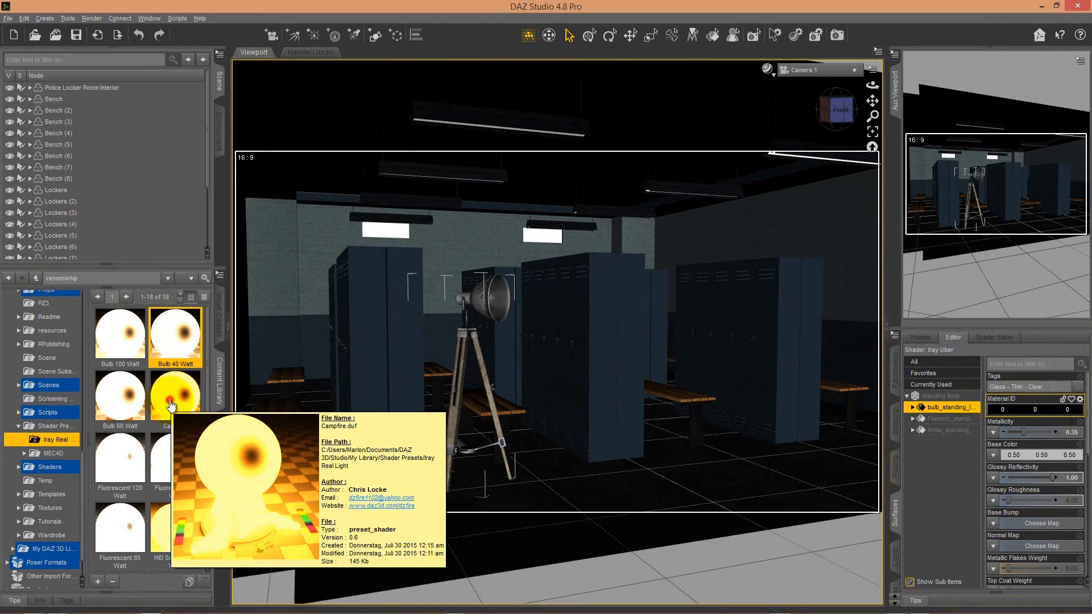
double_click(175, 396)
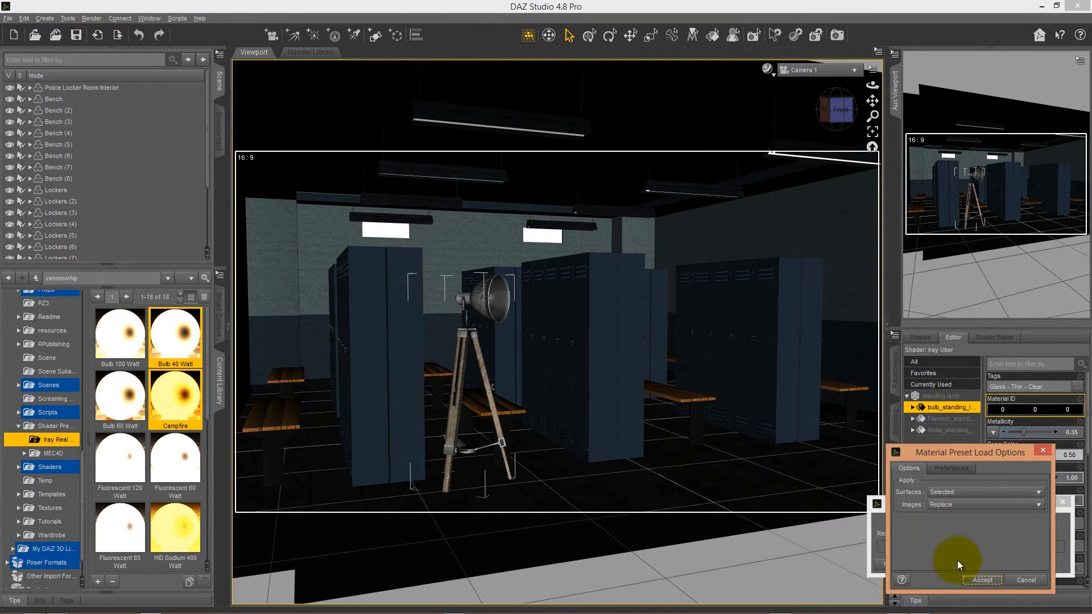
click(982, 580)
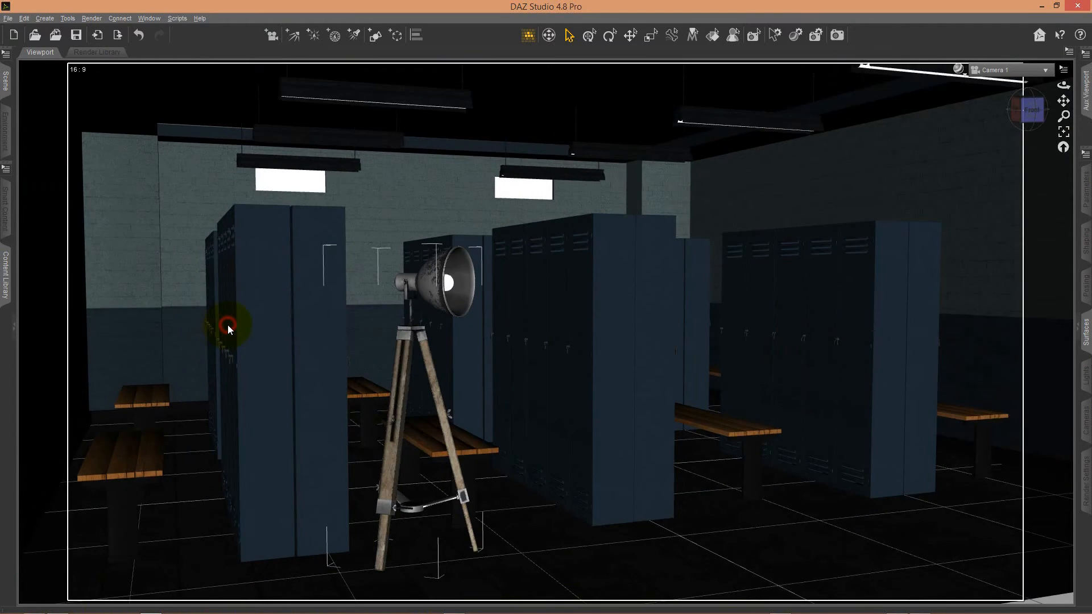
Step: Render the scene with the tripod lamp glowing, then close the finished render
click(837, 35)
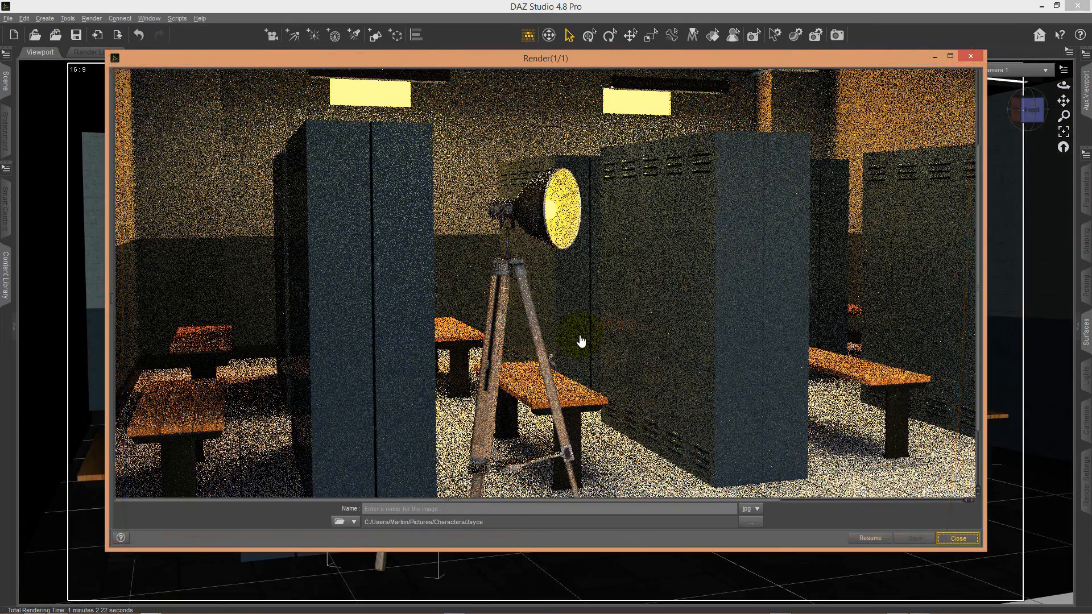
click(962, 538)
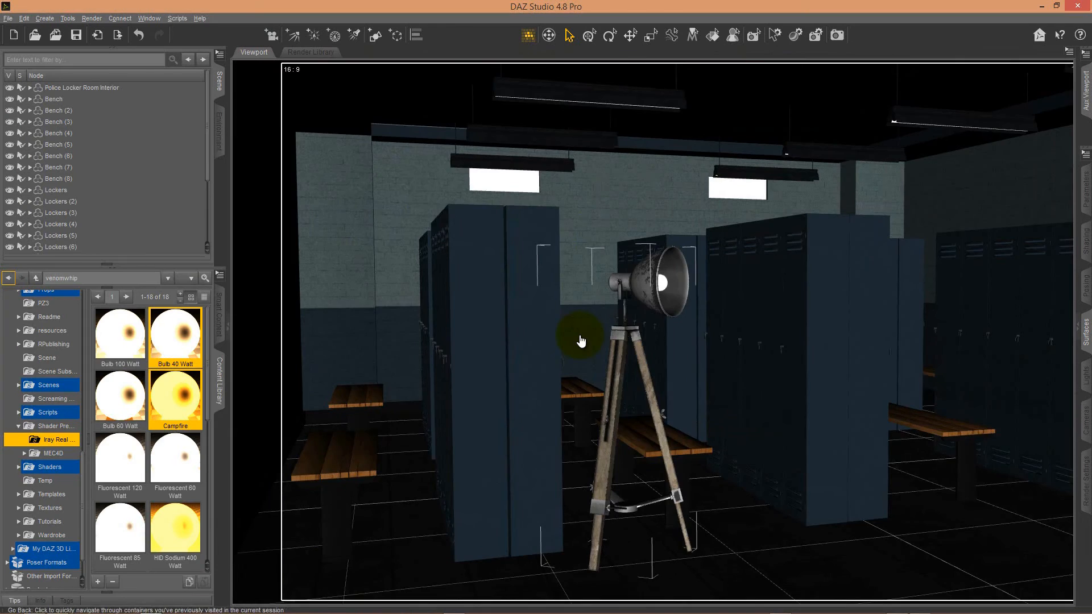
Step: Turn a light preset into a custom action via its Content Library context menu
right_click(176, 335)
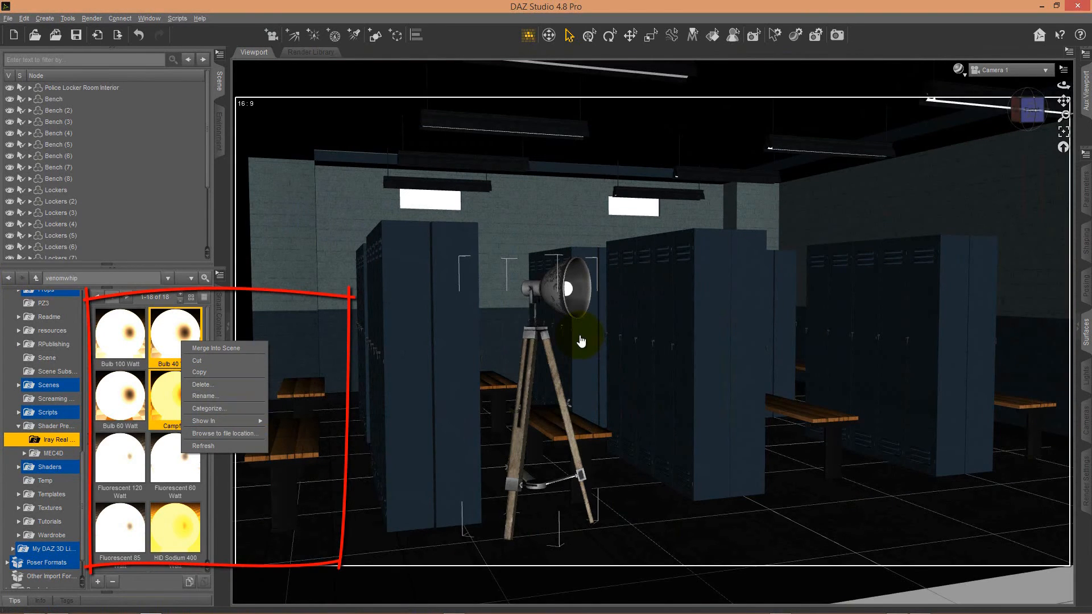
click(581, 339)
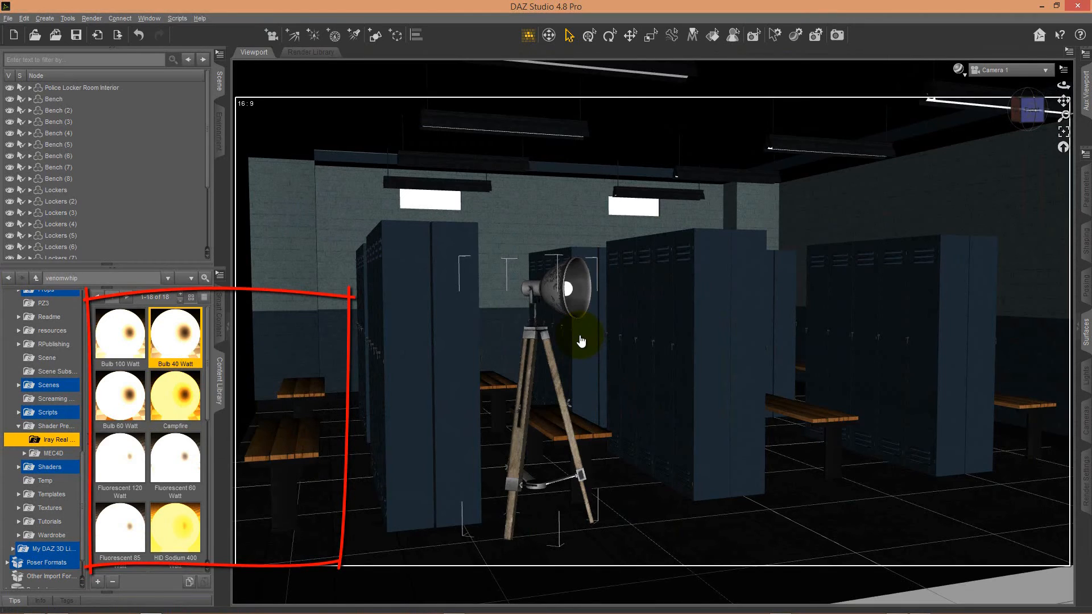
right_click(175, 330)
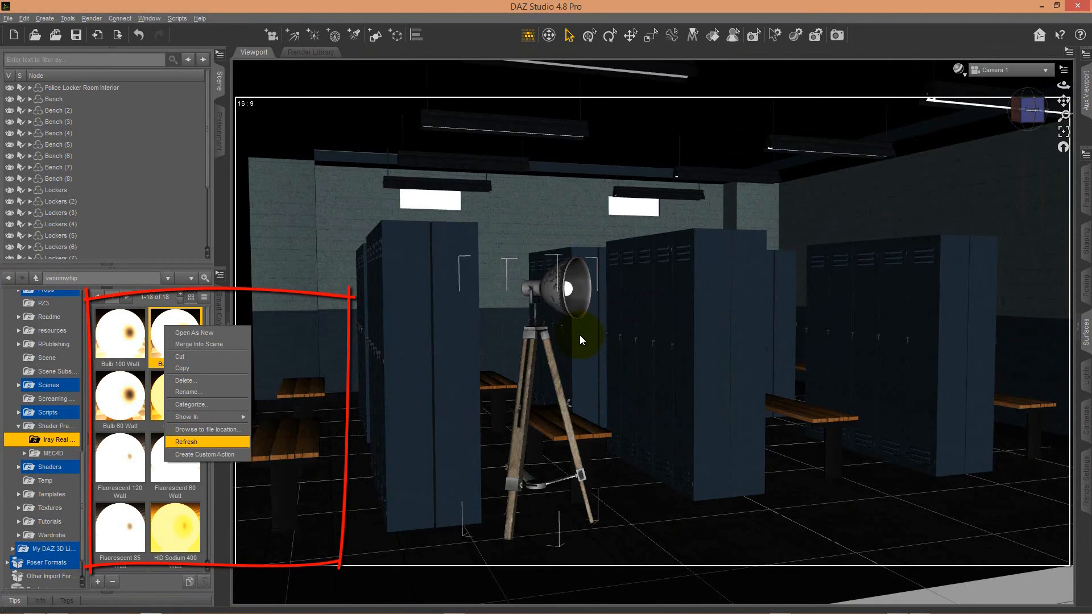
mouse_move(205, 455)
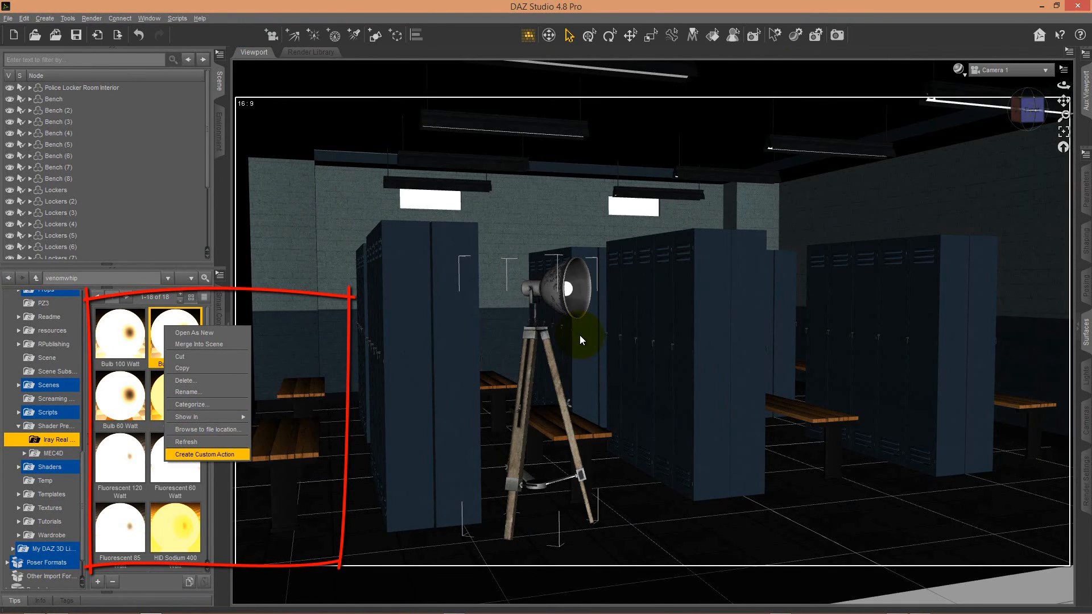
click(176, 18)
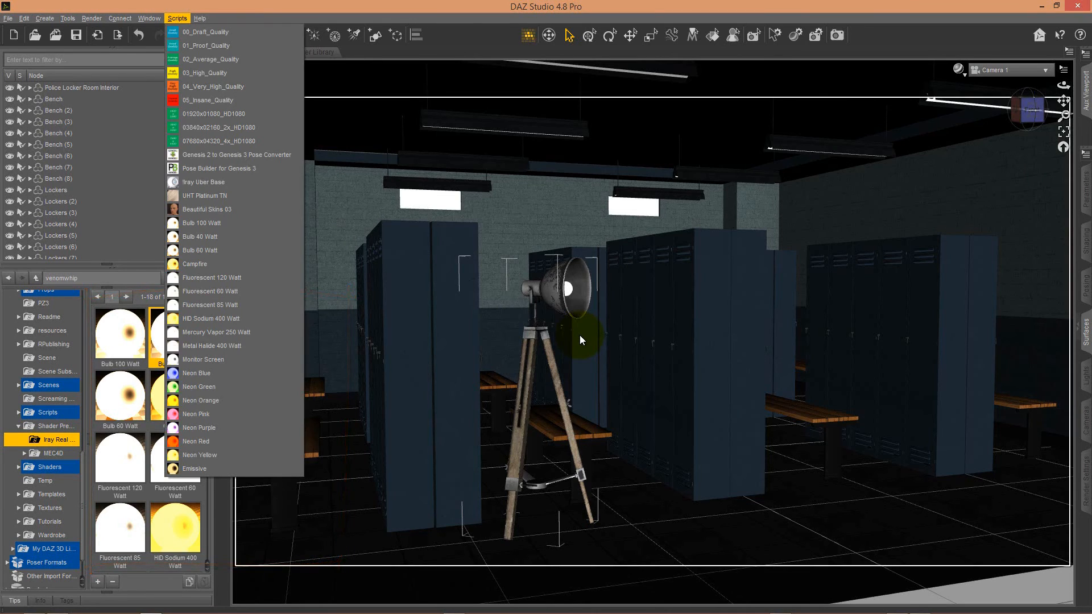